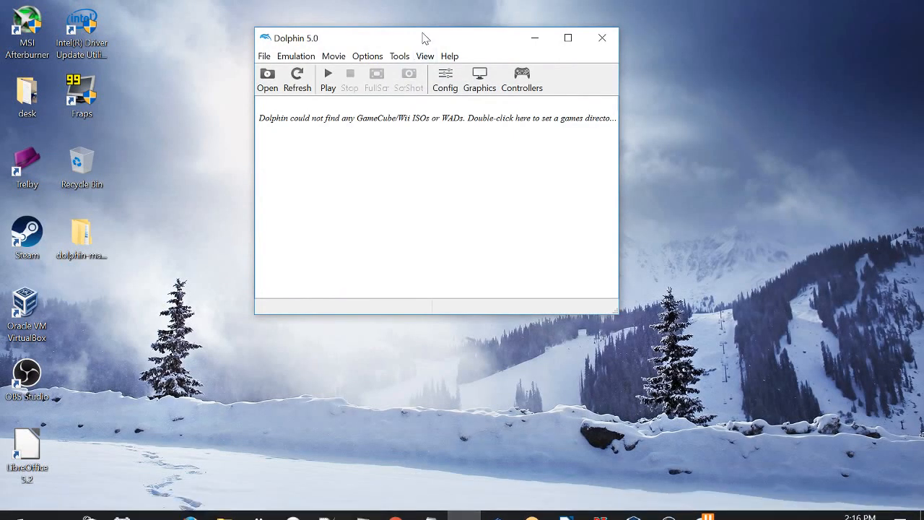
Move the Dolphin window aside, confirm OpenGL in Graphics settings, and close them.
drag(426, 38, 502, 51)
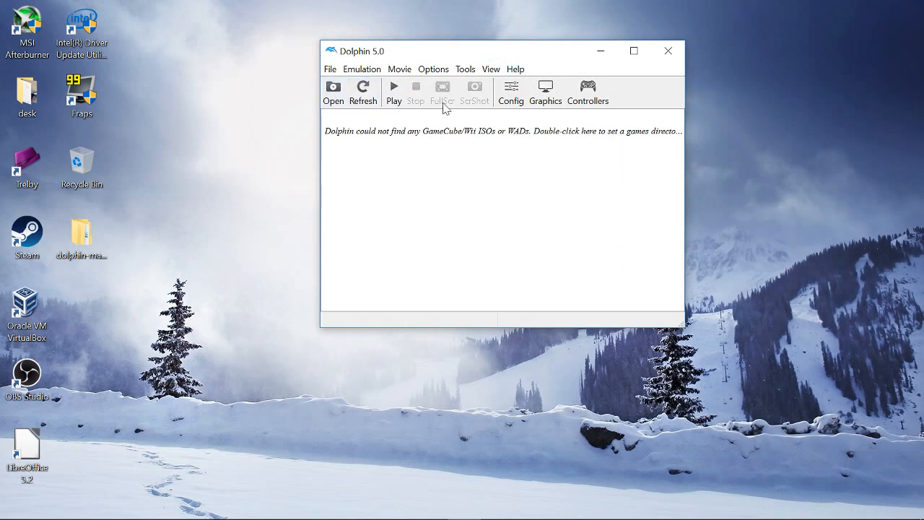
mouse_move(560, 101)
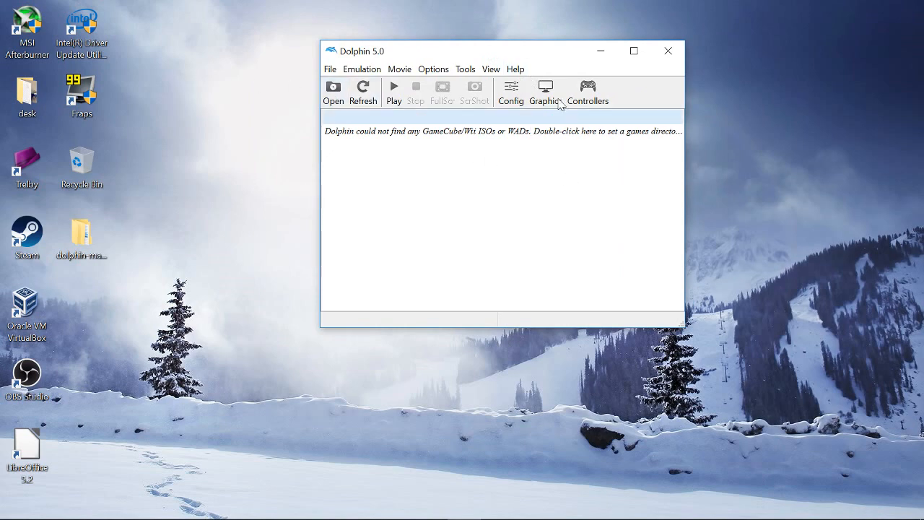
click(545, 93)
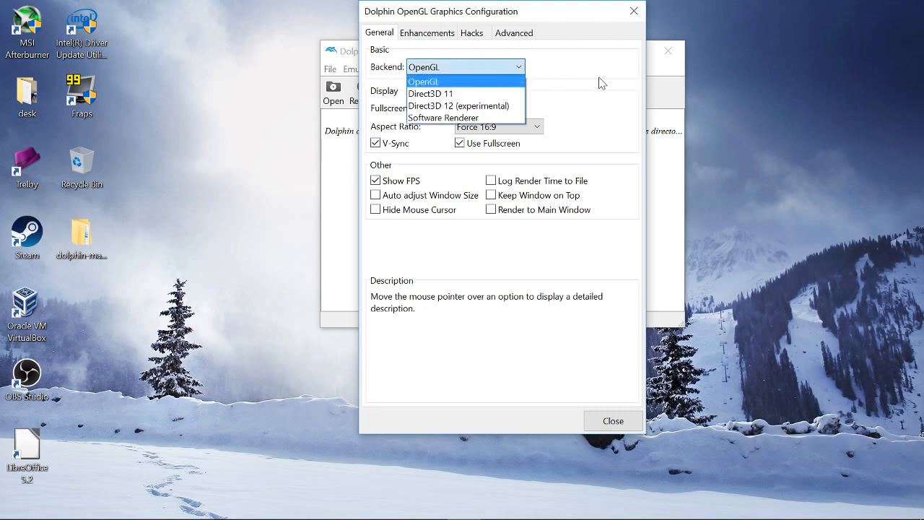
click(424, 81)
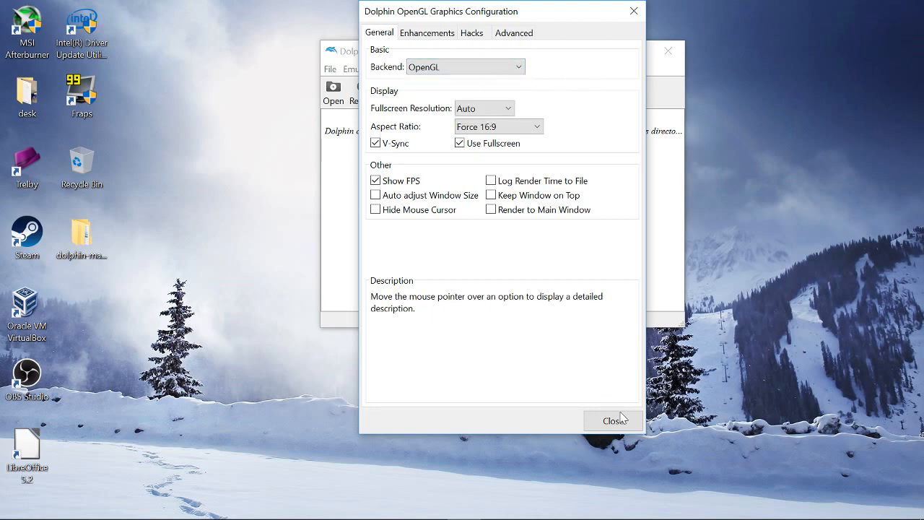
click(613, 420)
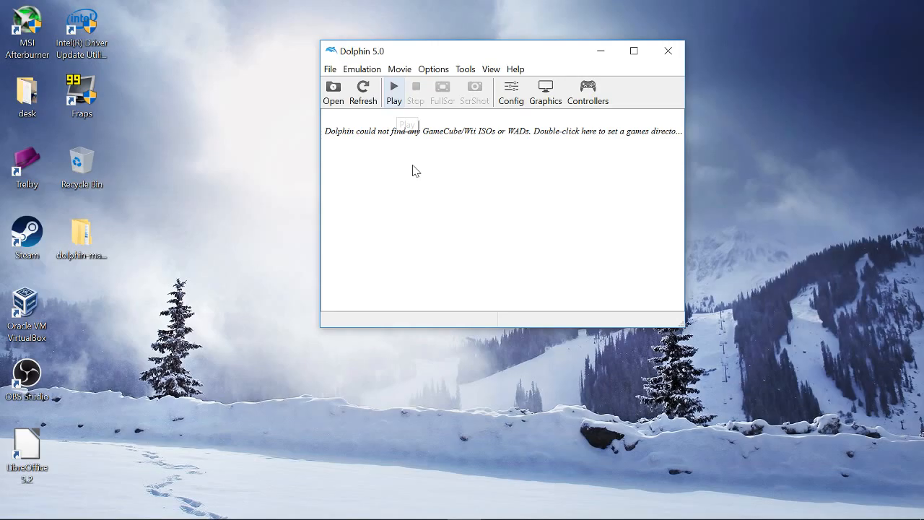
Boot the game, dismiss the GLSL 1.30 and pixel shader warnings, then exit Dolphin.
click(394, 90)
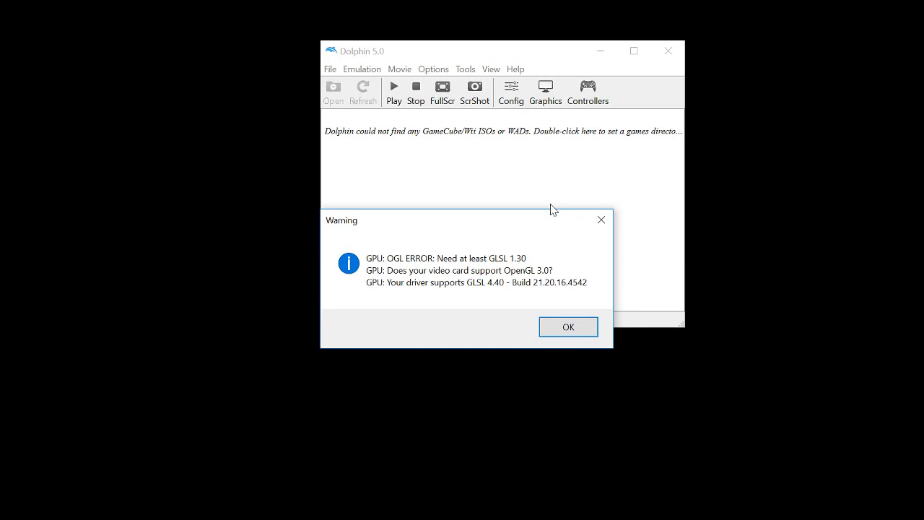
mouse_move(558, 224)
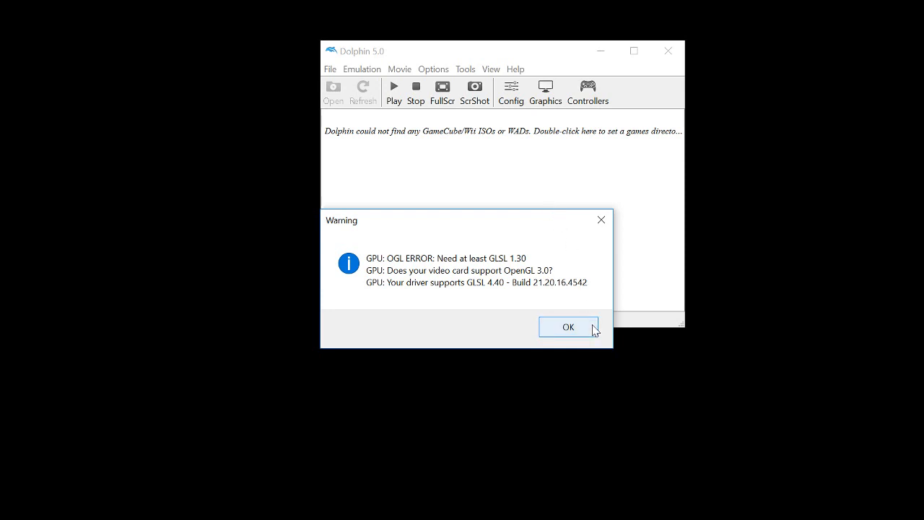
click(568, 326)
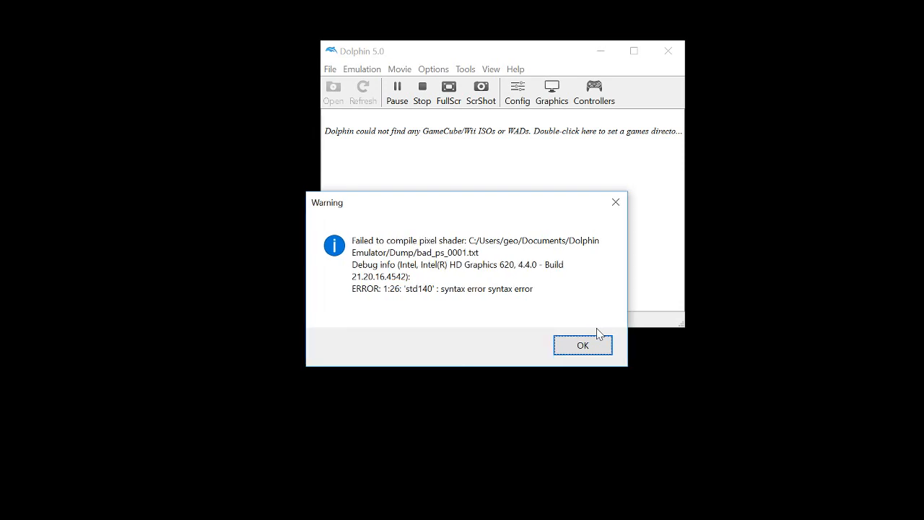
click(583, 345)
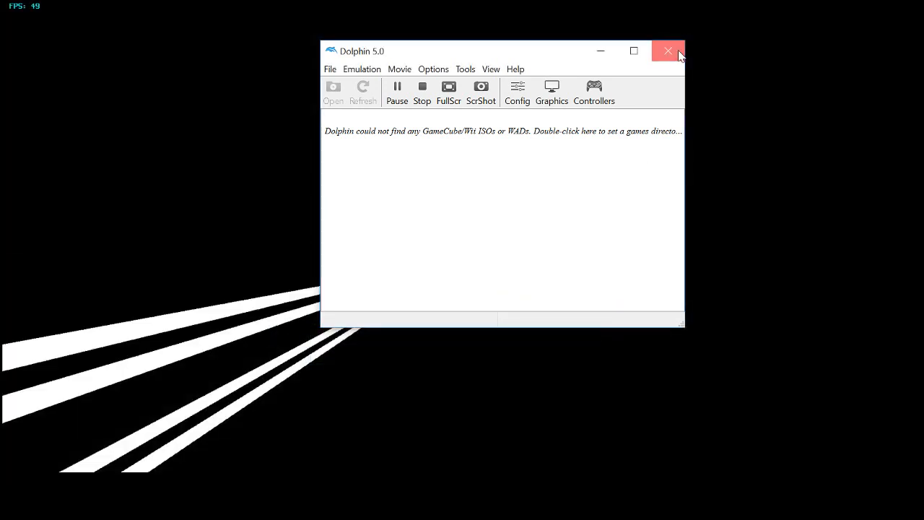
click(667, 50)
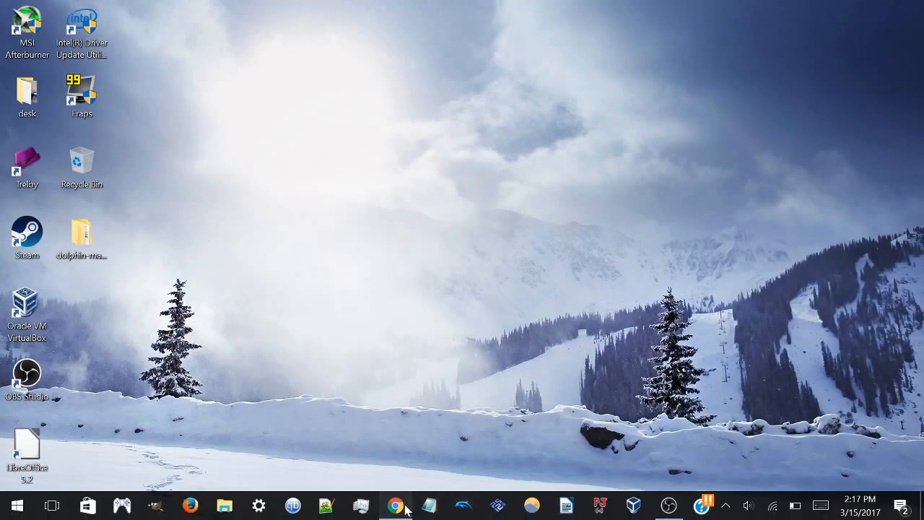
Bring up Chrome on the Dolphin homepage and go to its Download page.
click(396, 505)
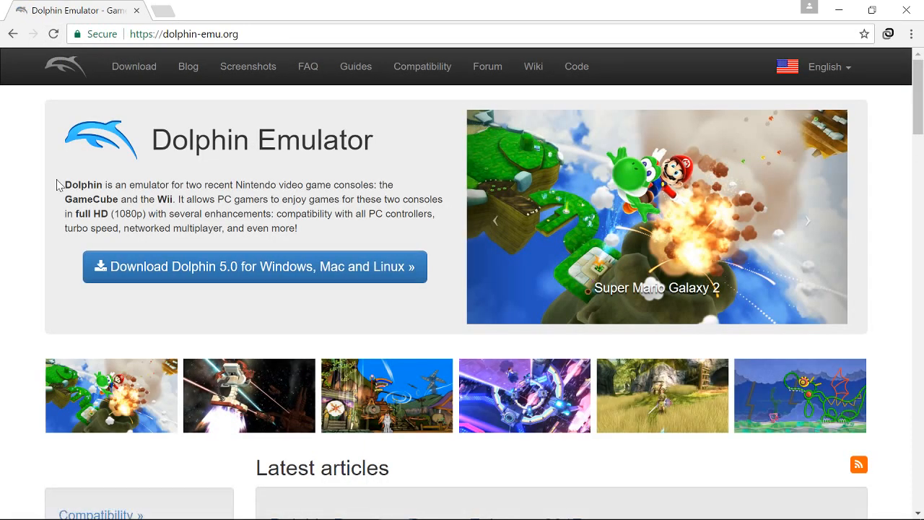
mouse_move(336, 287)
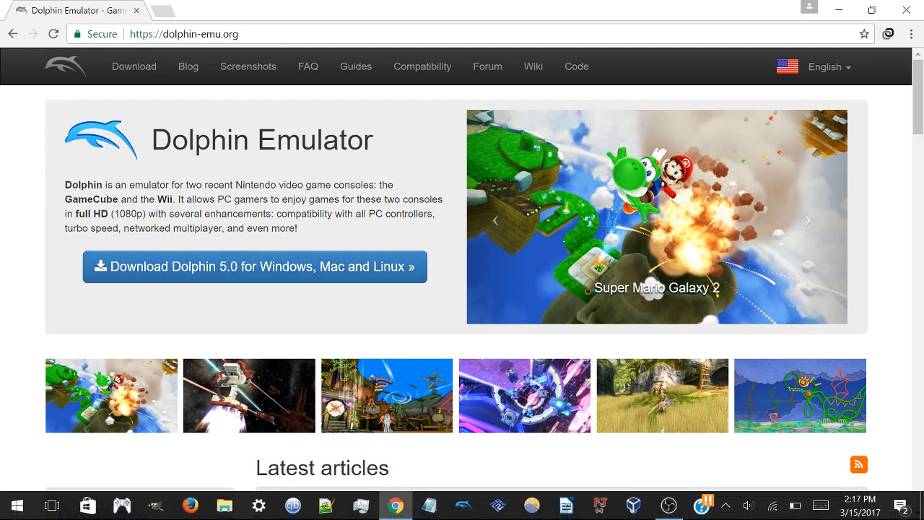
click(134, 66)
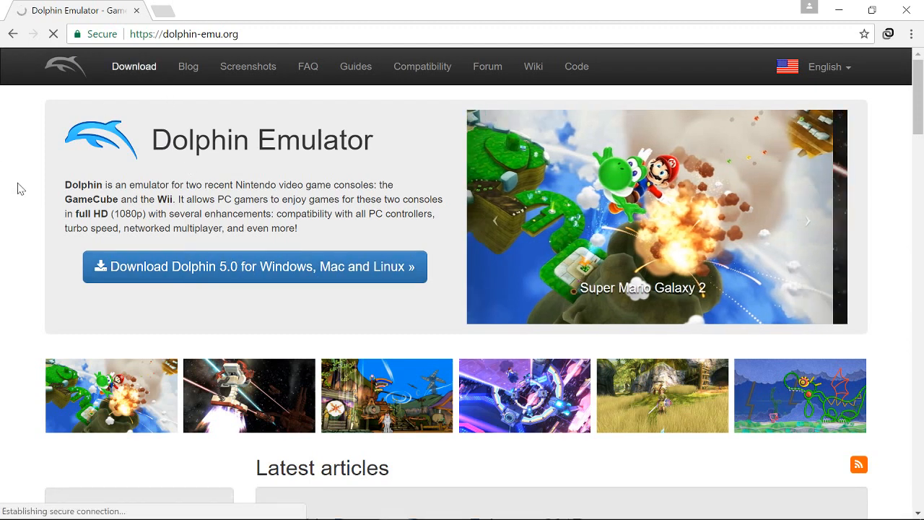
Scroll through Development versions to find build 5.0-2877 with its Windows x64 link.
click(255, 266)
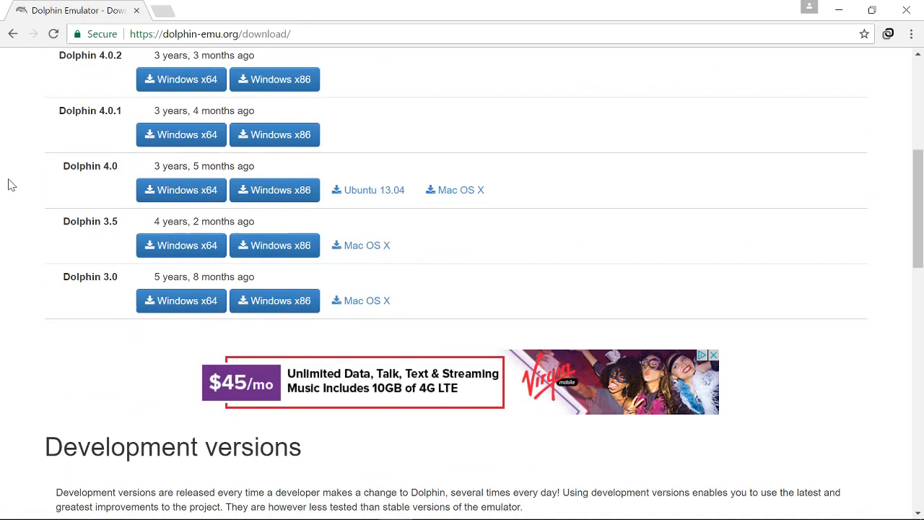
scroll(down, 3)
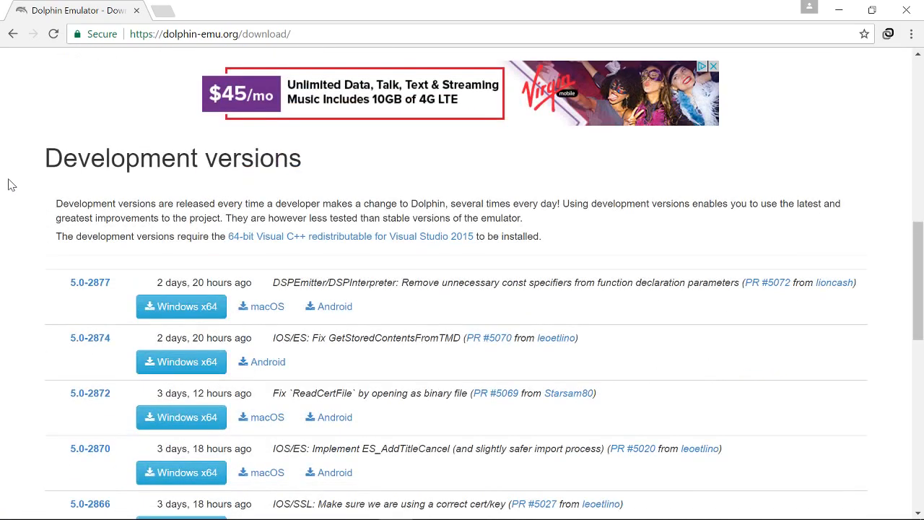
scroll(down, 3)
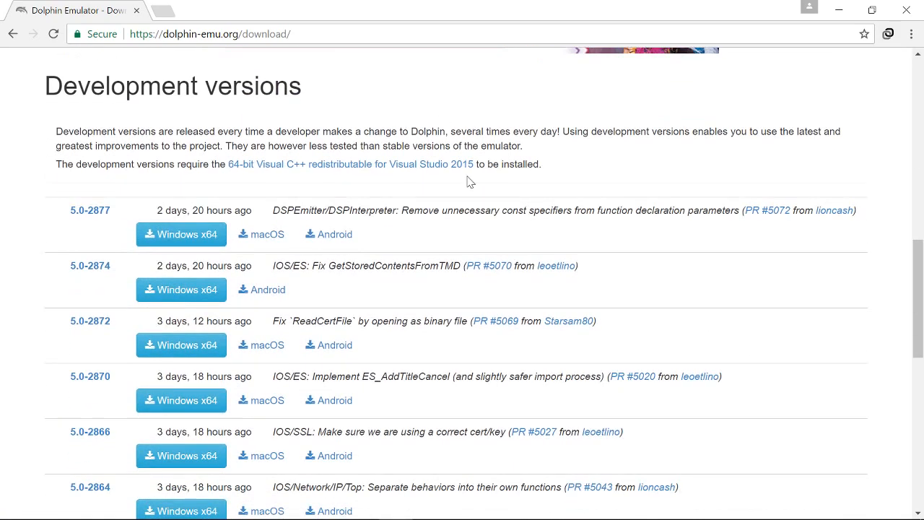
mouse_move(118, 218)
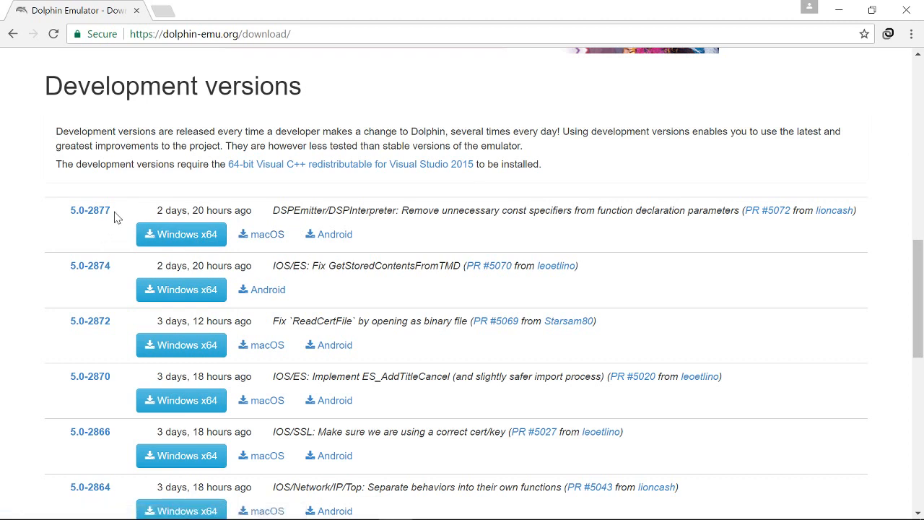
mouse_move(531, 225)
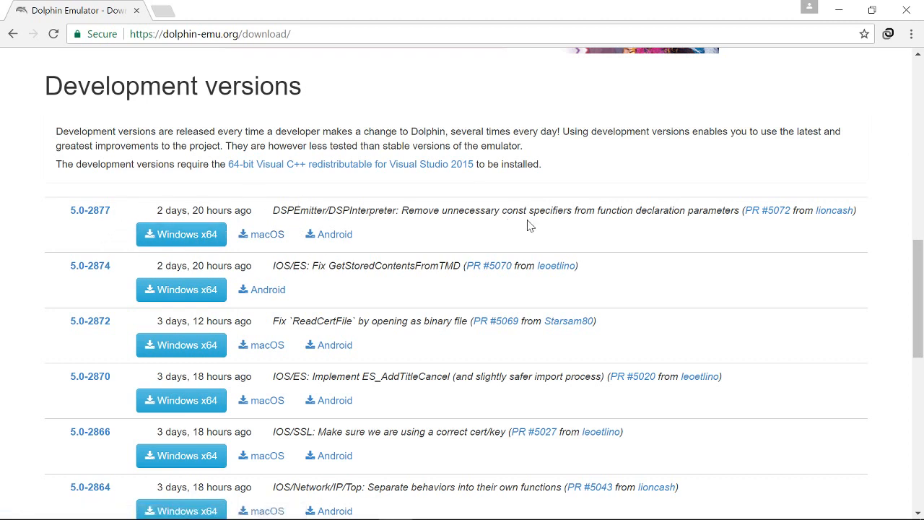
mouse_move(514, 239)
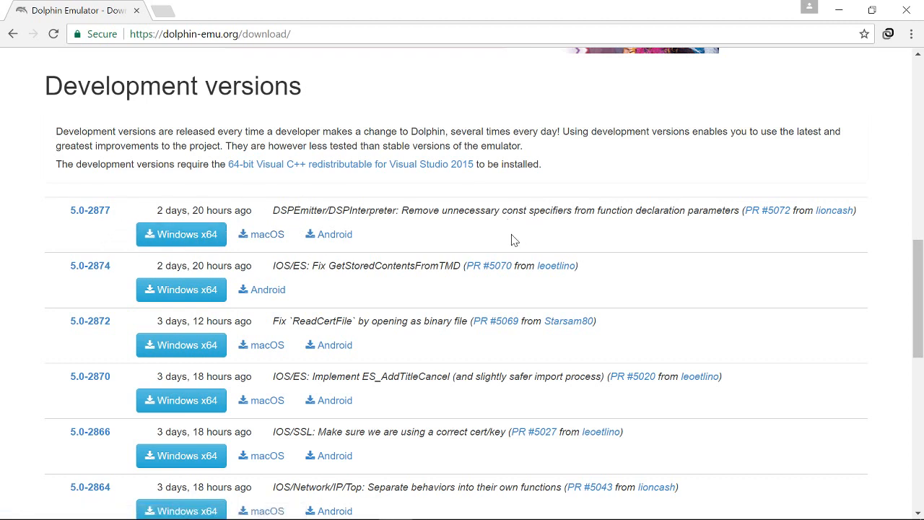
mouse_move(65, 269)
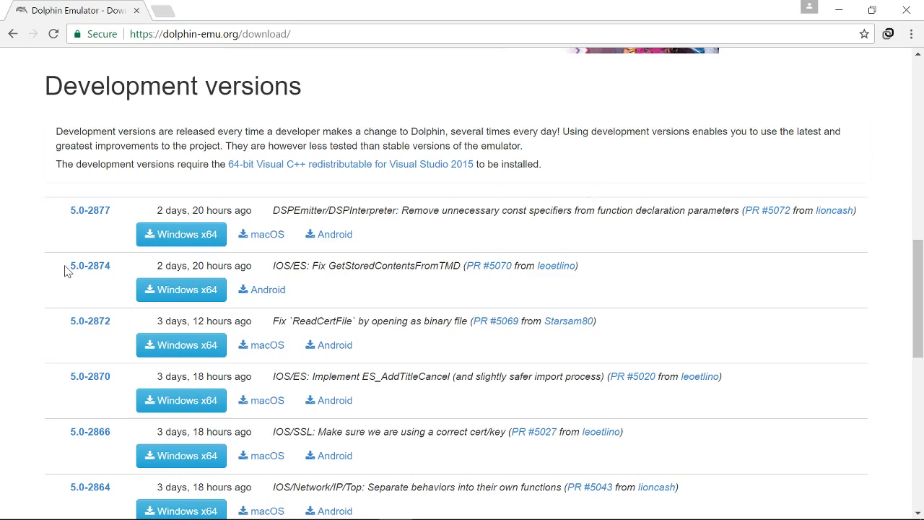
scroll(down, 3)
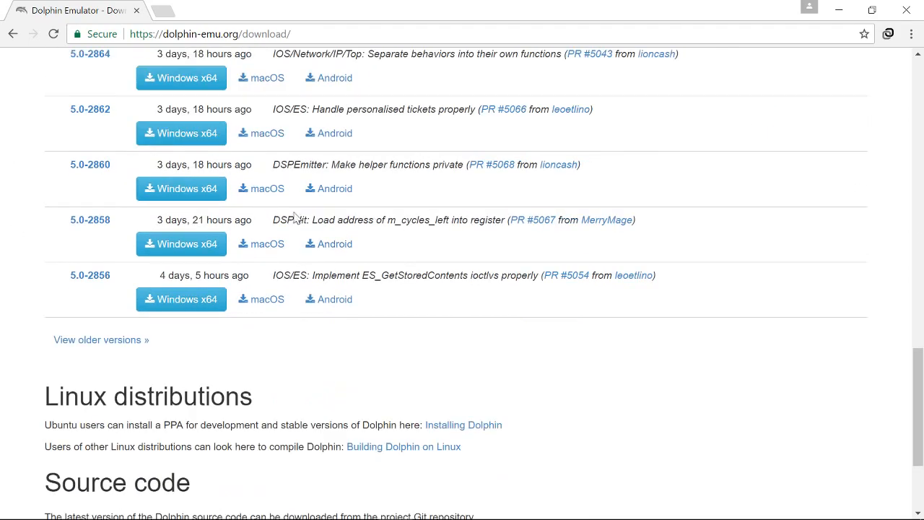
scroll(up, 3)
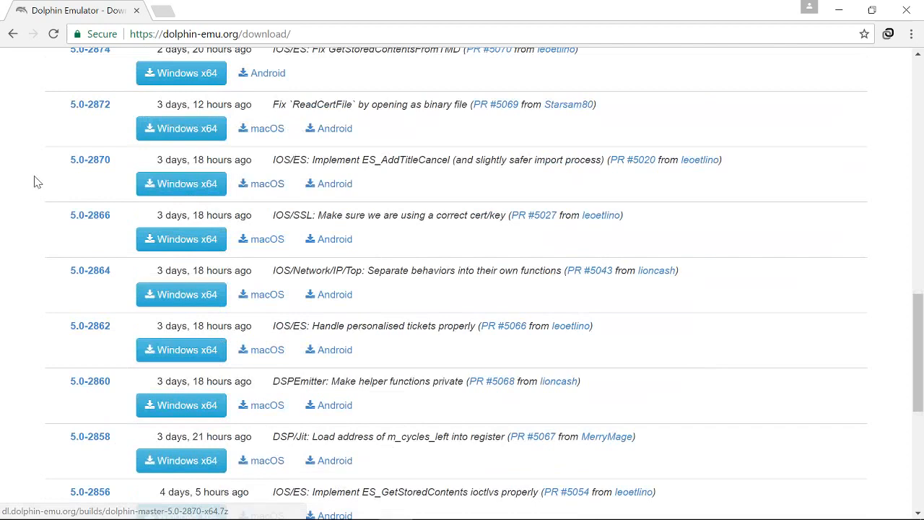
scroll(up, 3)
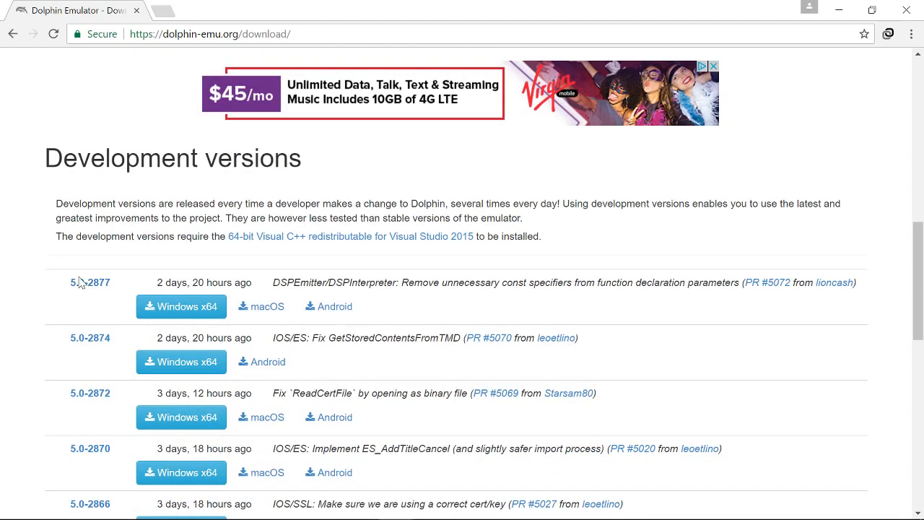
mouse_move(383, 192)
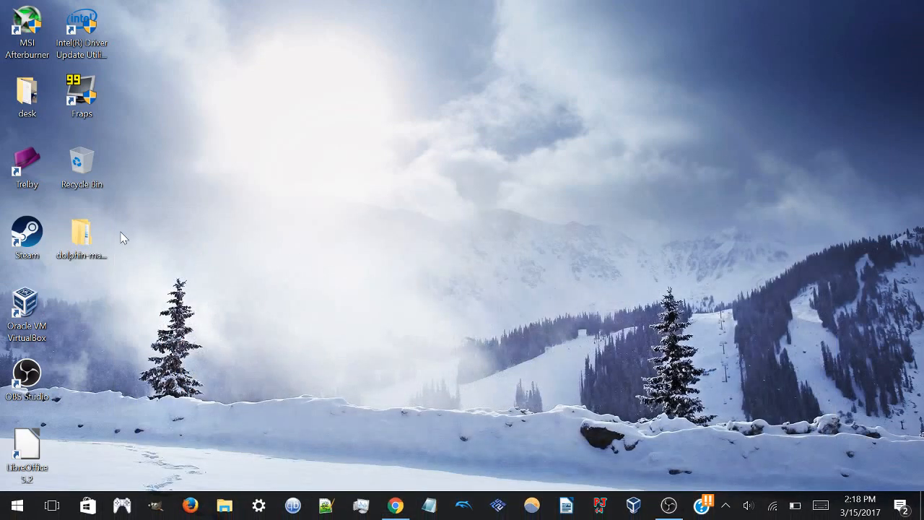
Open dolphin-master-5.0-2877-x64, then Dolphin-x64, and launch Dolphin.exe.
double_click(82, 235)
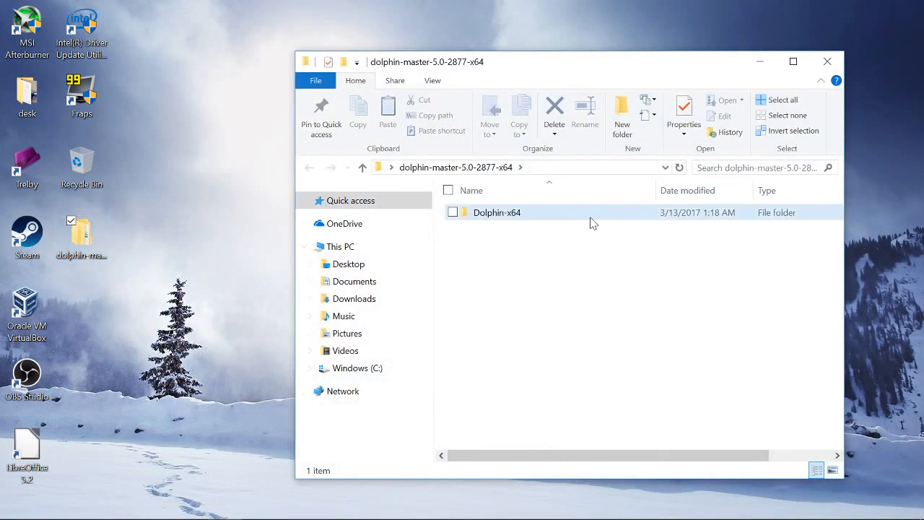
double_click(497, 213)
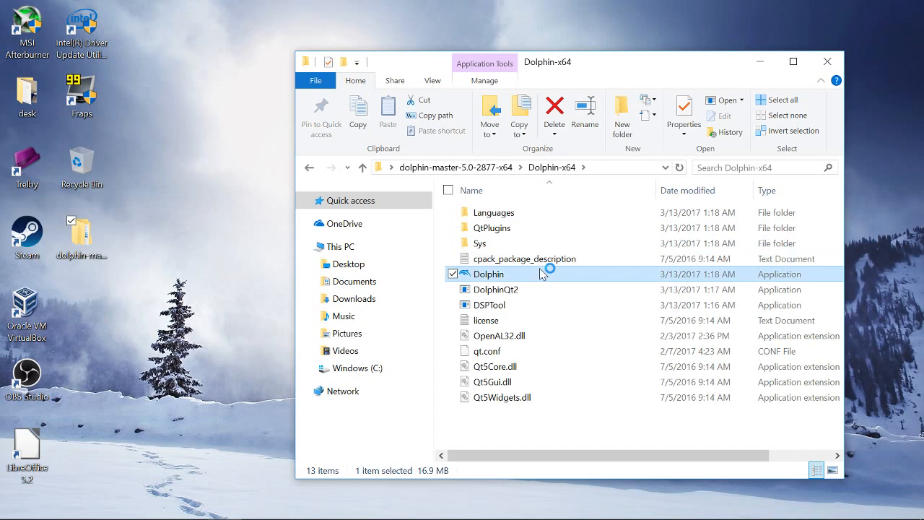
double_click(490, 274)
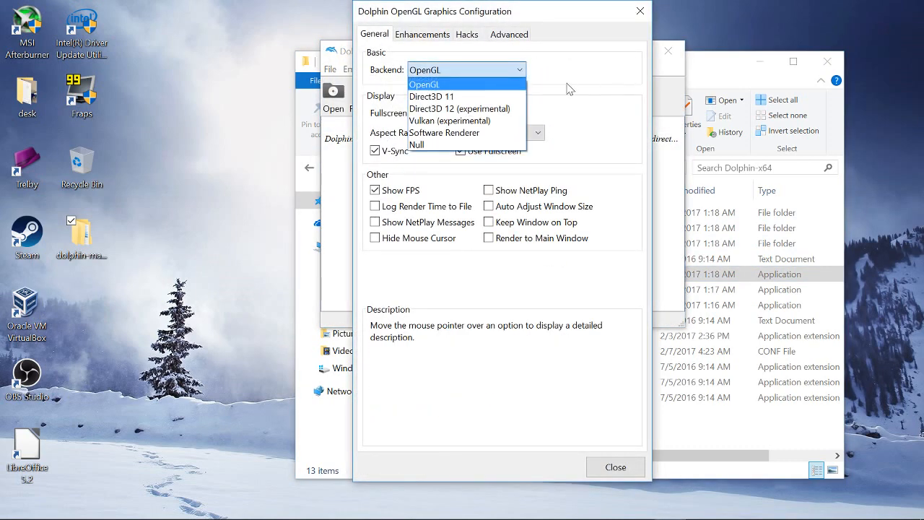
Select OpenGL as the backend in Graphics Configuration and close it.
click(424, 84)
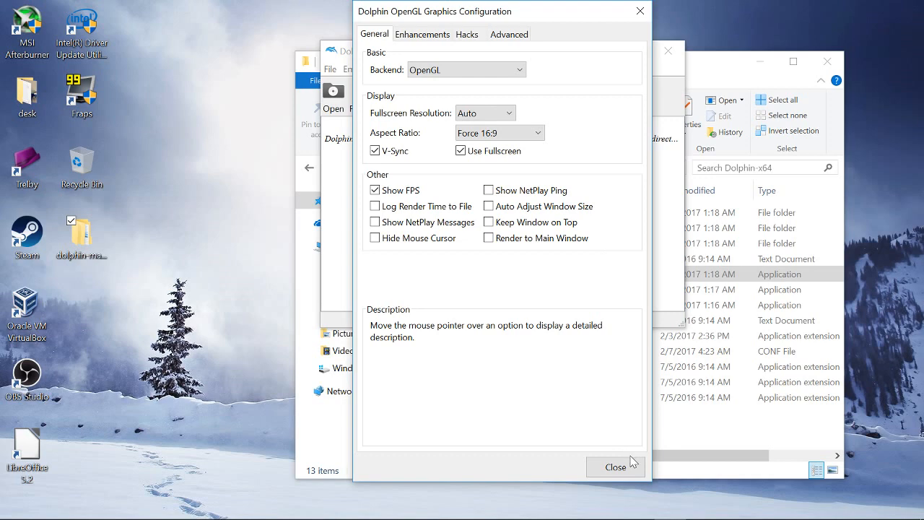
click(616, 467)
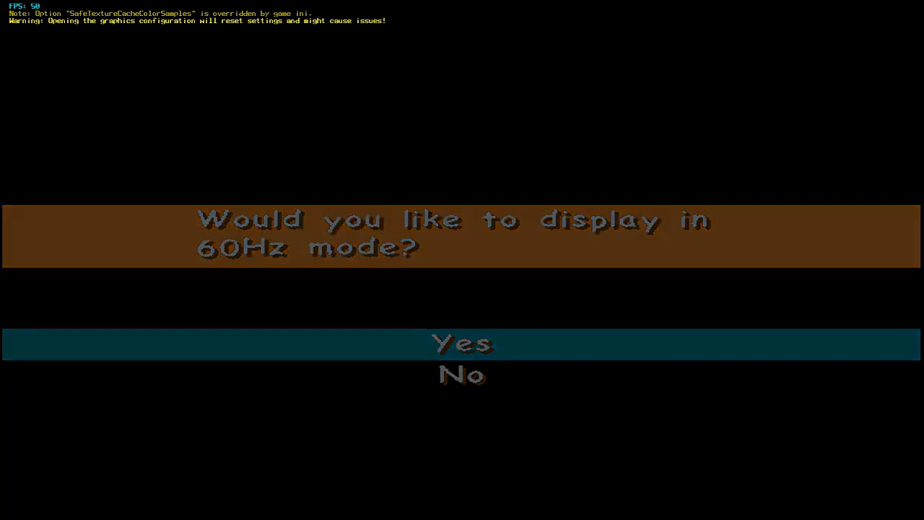
Answer Yes to the game's 'display in 60Hz mode?' prompt.
click(462, 344)
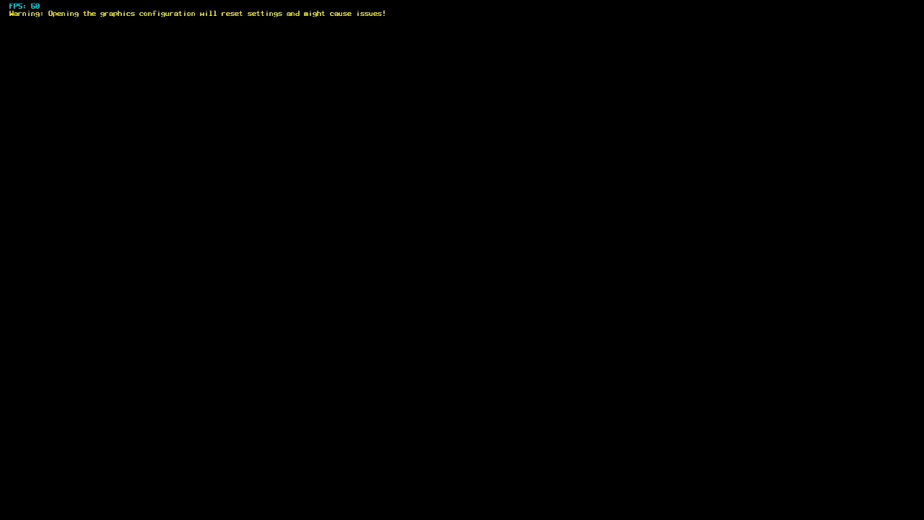